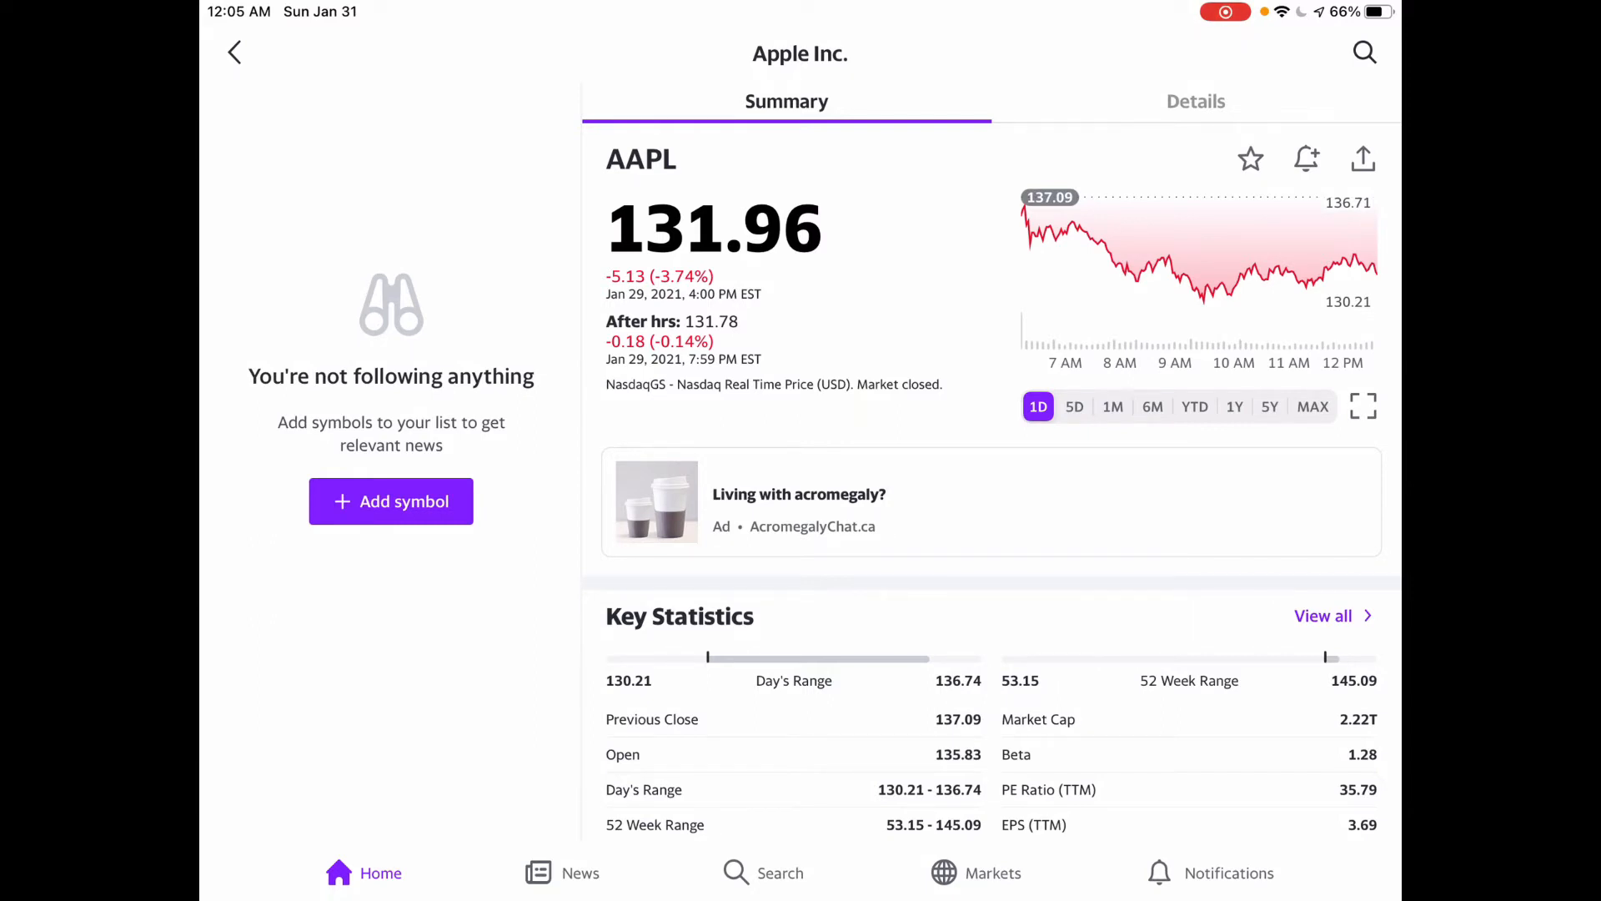
Create an AAPL price alert targeting 130 and dismiss the Price Alerts list.
{"action": "left_click", "coordinate": [1304, 158]}
{"action": "type", "text": "130"}
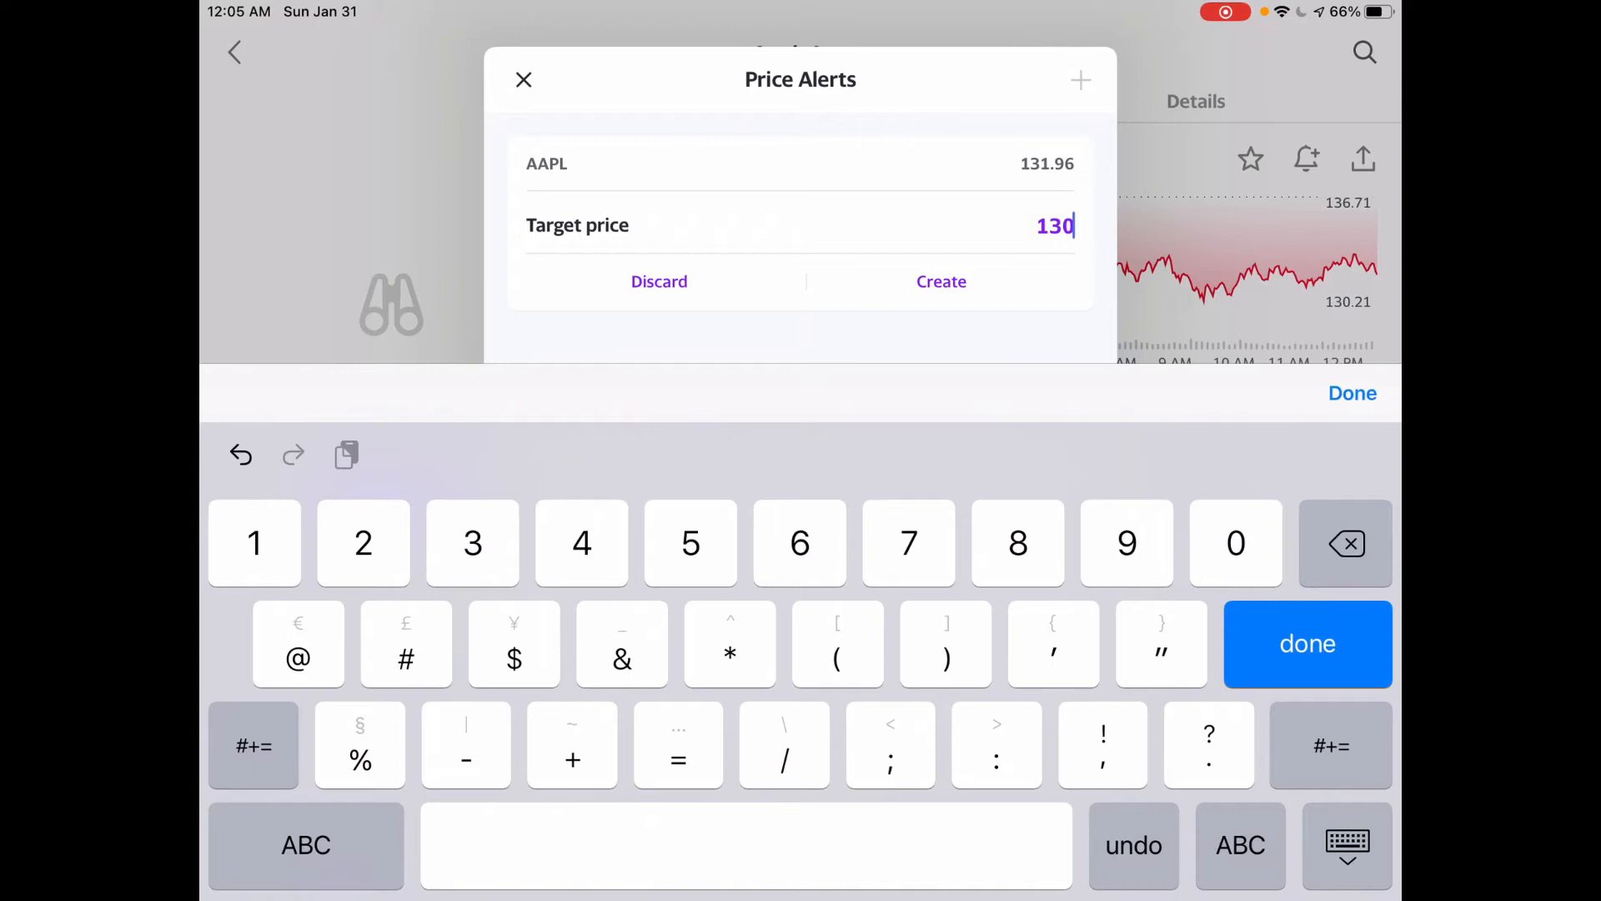
{"action": "left_click", "coordinate": [940, 280]}
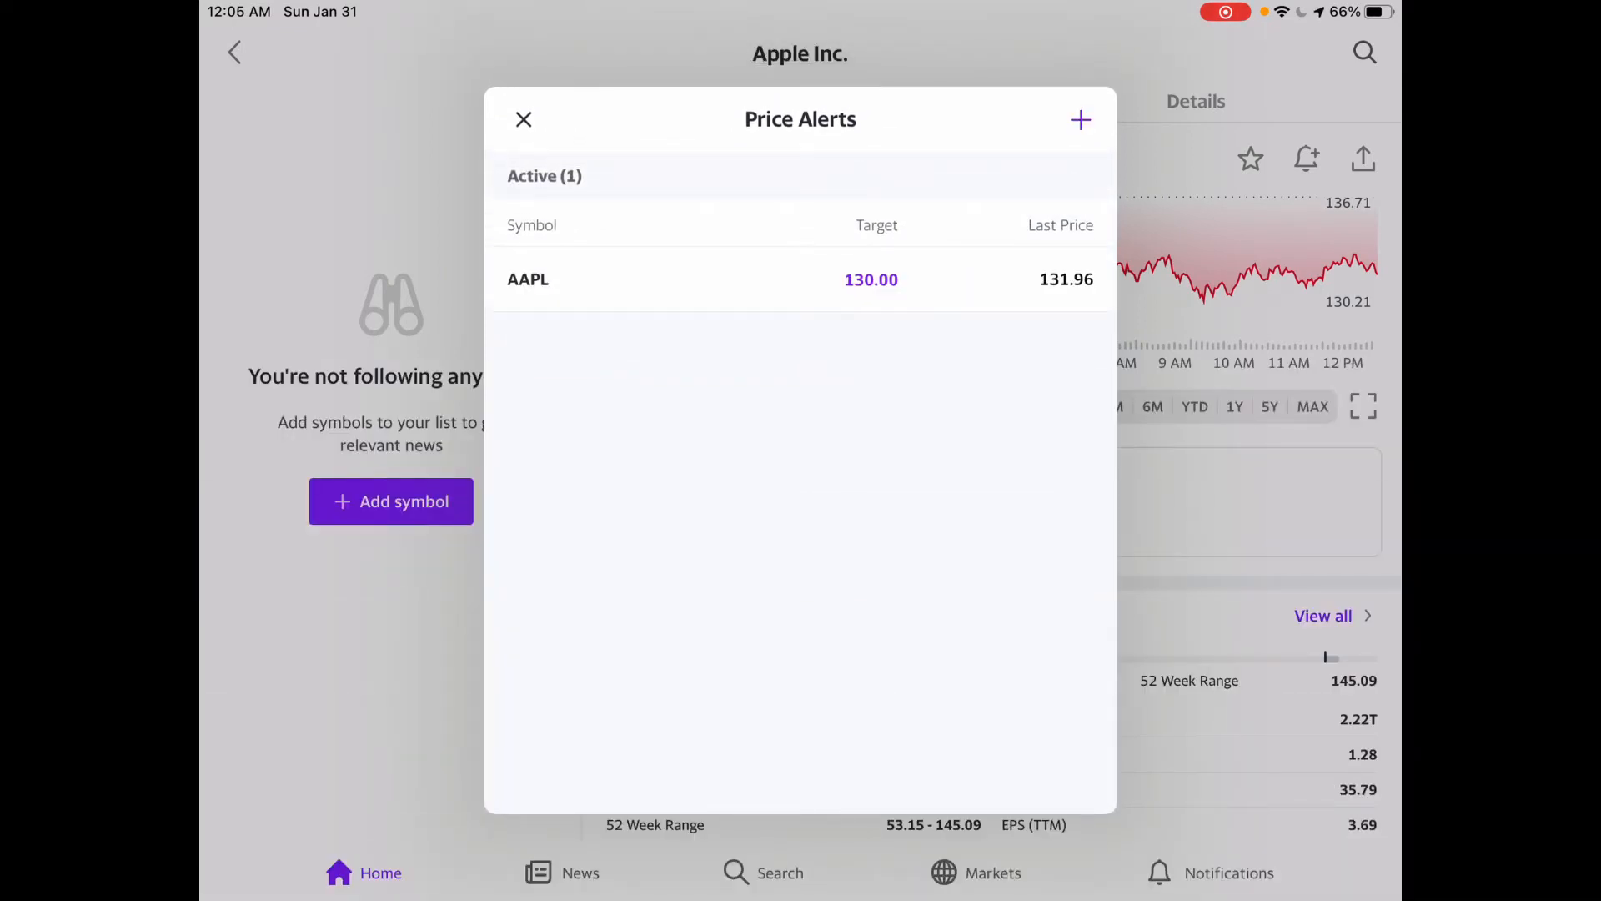
{"action": "left_click", "coordinate": [523, 120]}
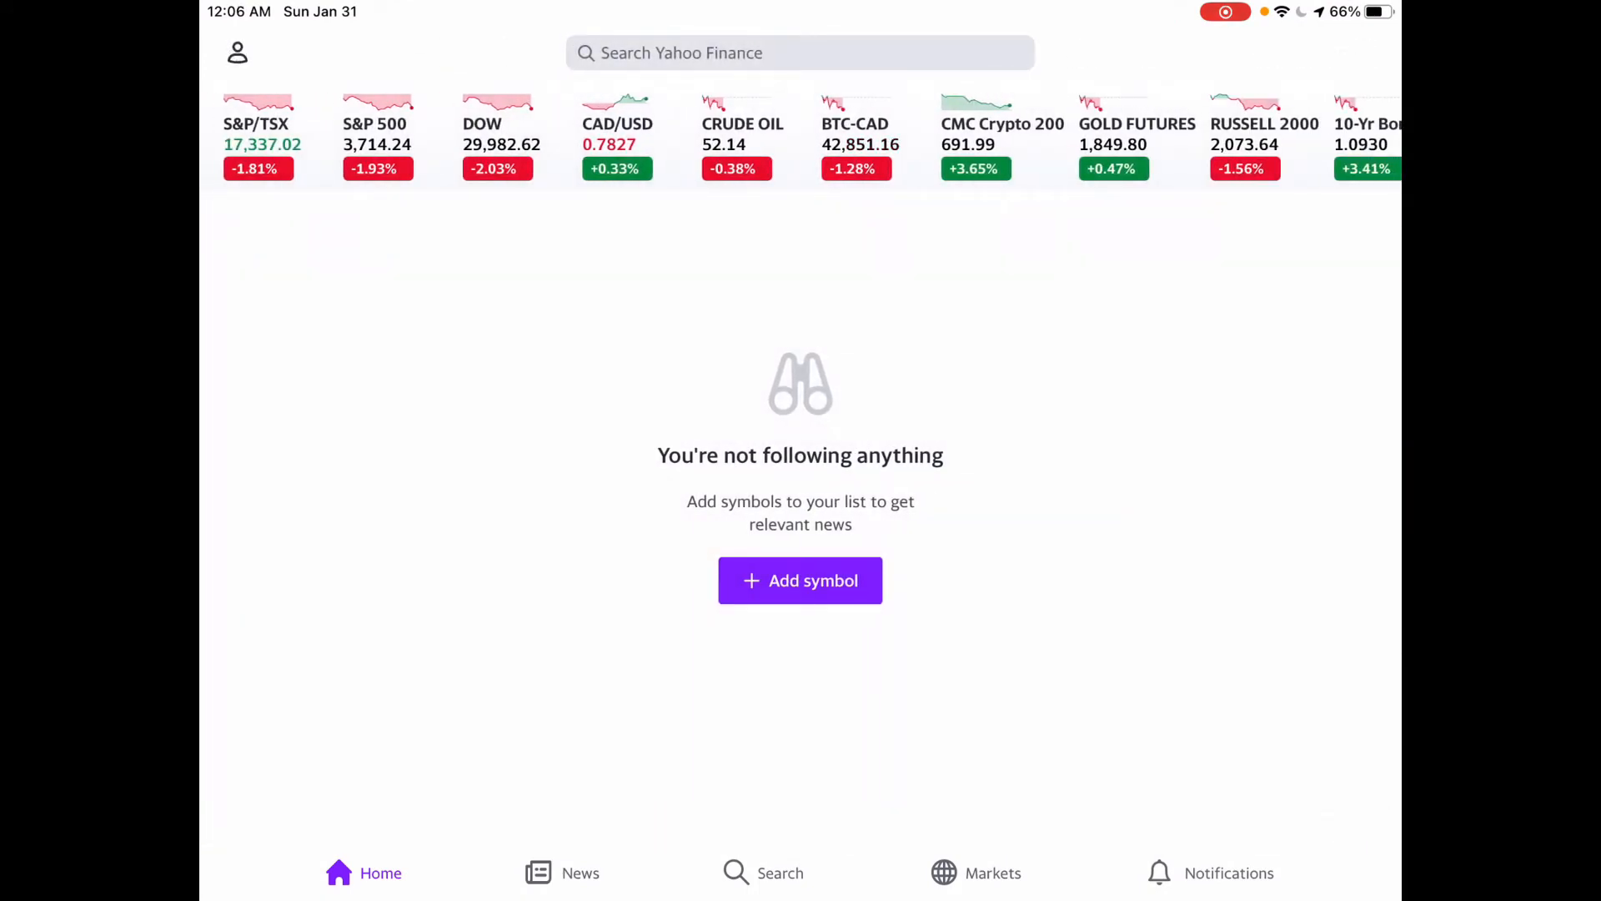
Go to the Notifications feed and begin adding a new price alert.
{"action": "left_click", "coordinate": [1230, 872]}
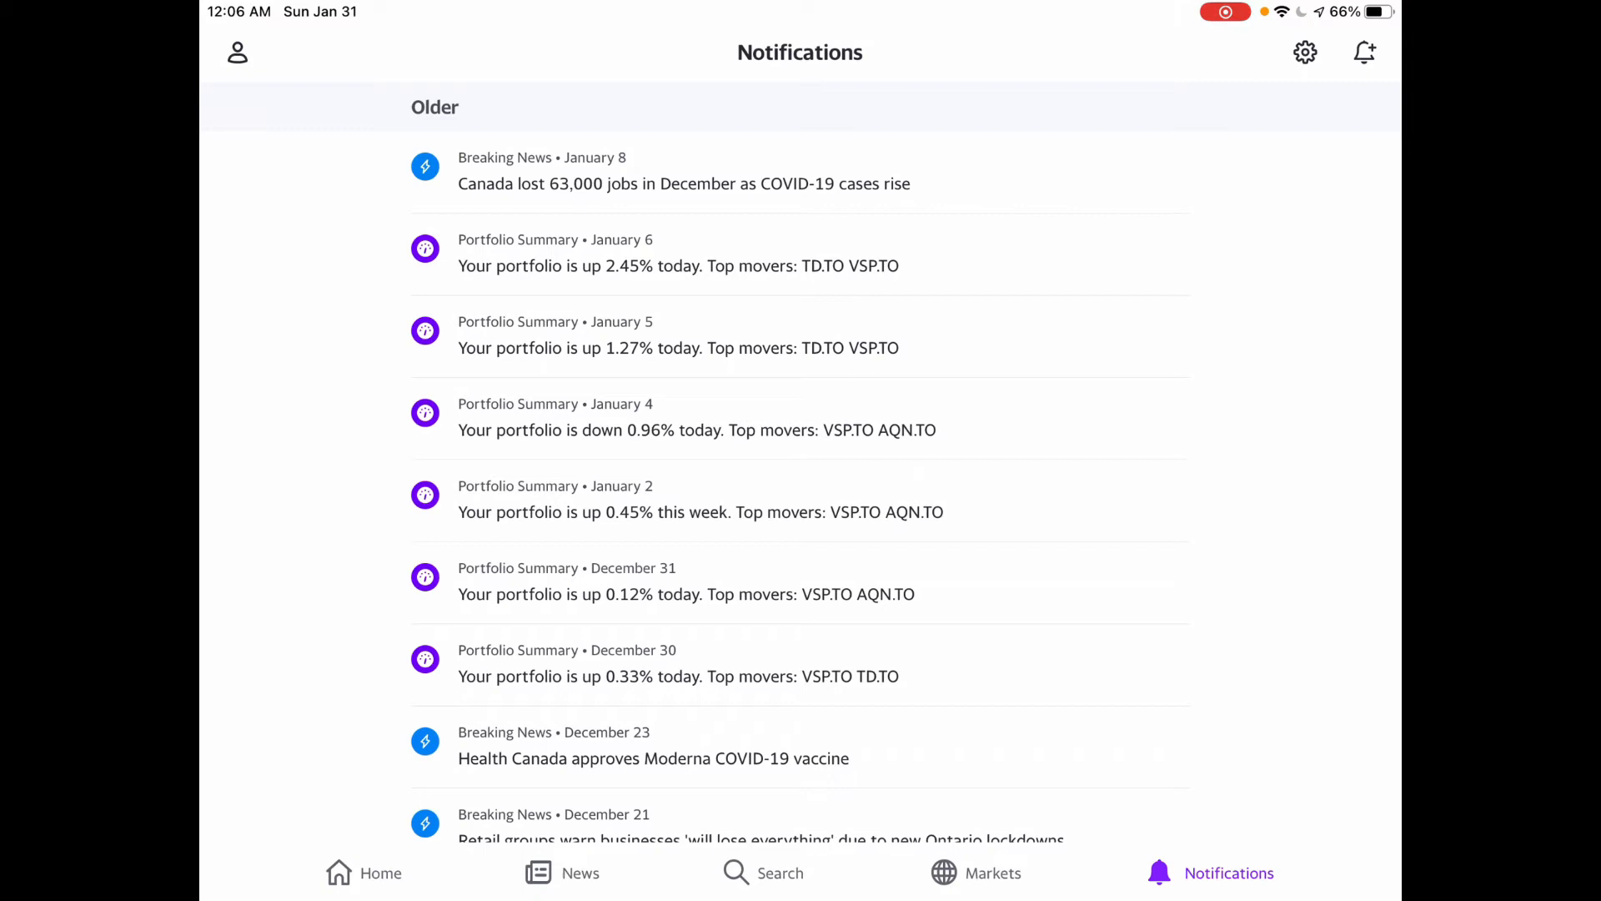
{"action": "left_click", "coordinate": [1364, 52]}
{"action": "type", "text": "transalta"}
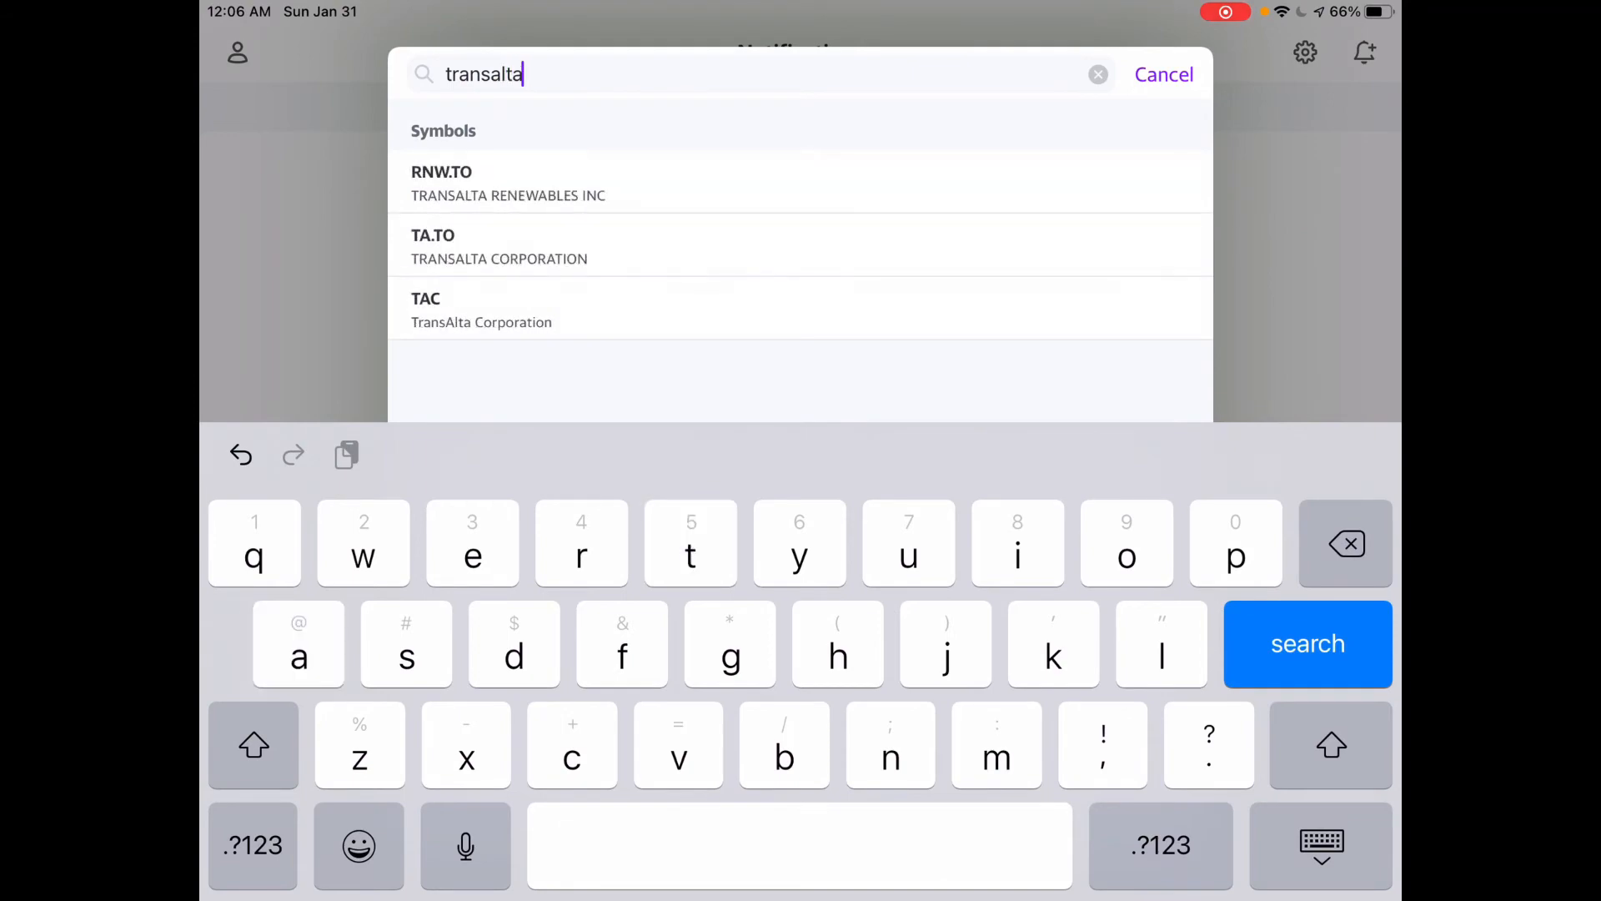
Draft a TransAlta Renewables (RNW.TO) price alert with a target of 20.
{"action": "left_click", "coordinate": [507, 184]}
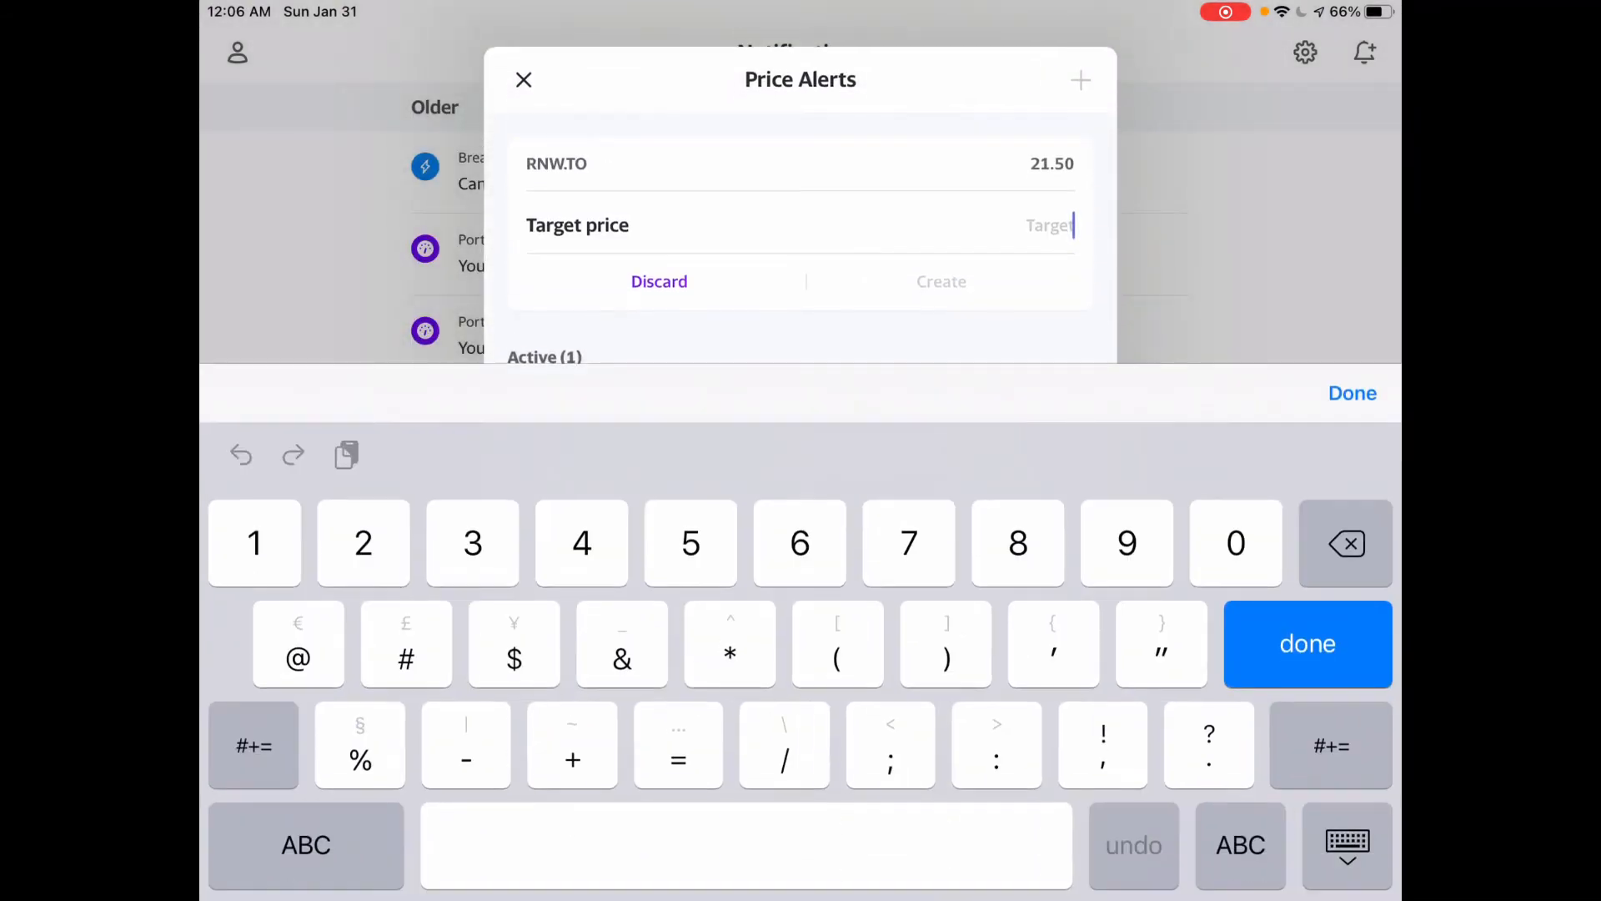
{"action": "type", "text": "20"}
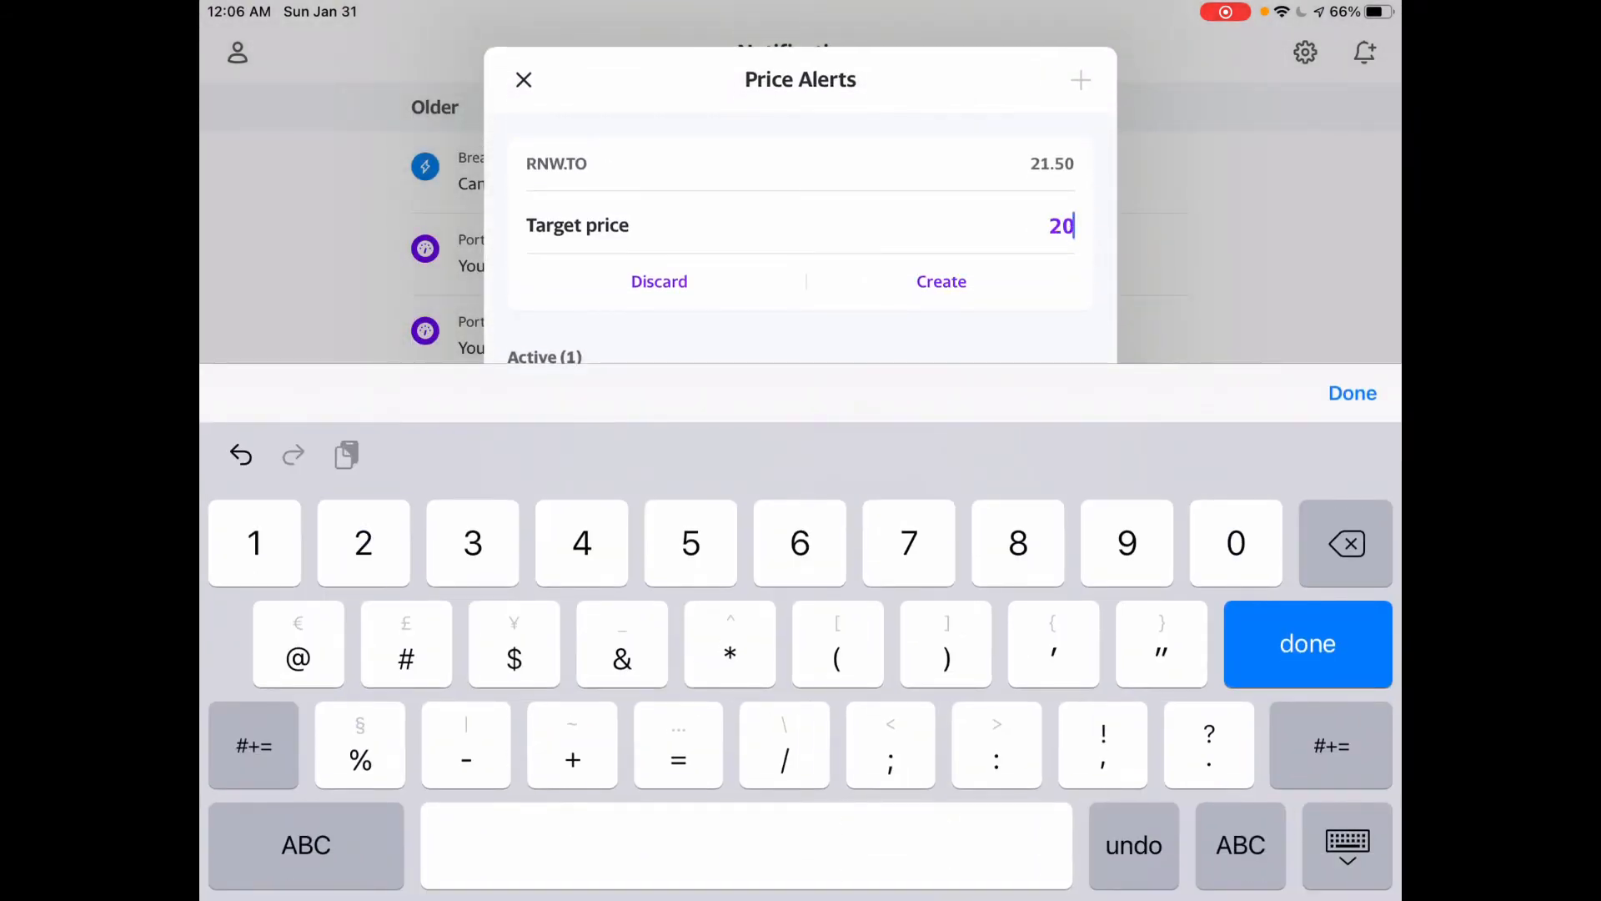
{"action": "left_click", "coordinate": [941, 280]}
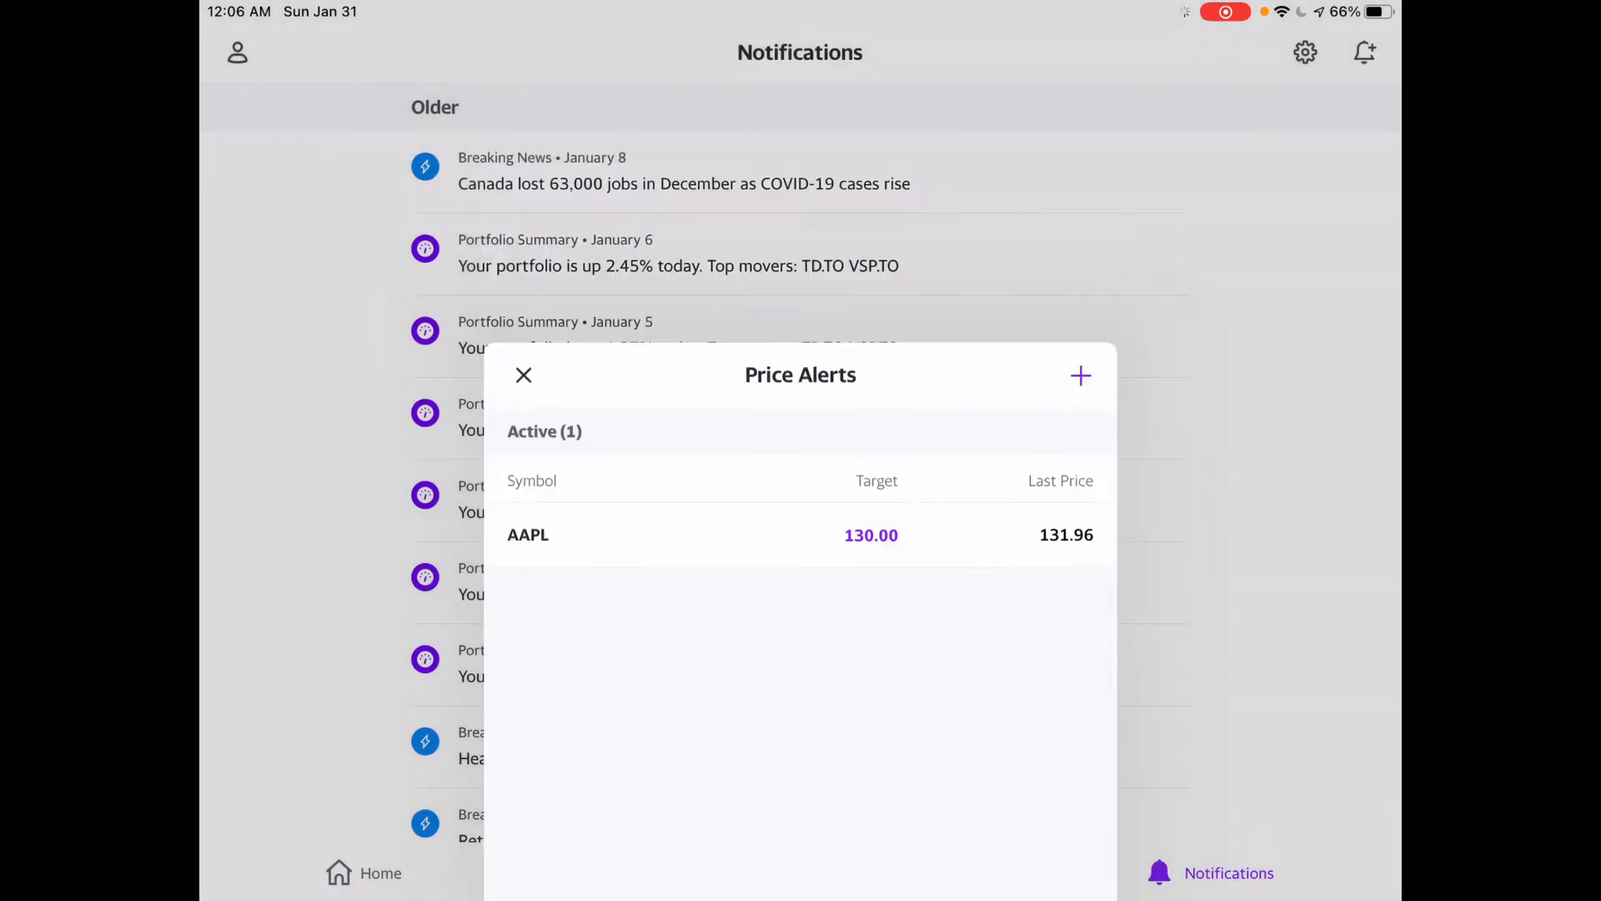
Verify Push Notifications is toggled on in settings, then return to Home.
{"action": "left_click", "coordinate": [523, 375]}
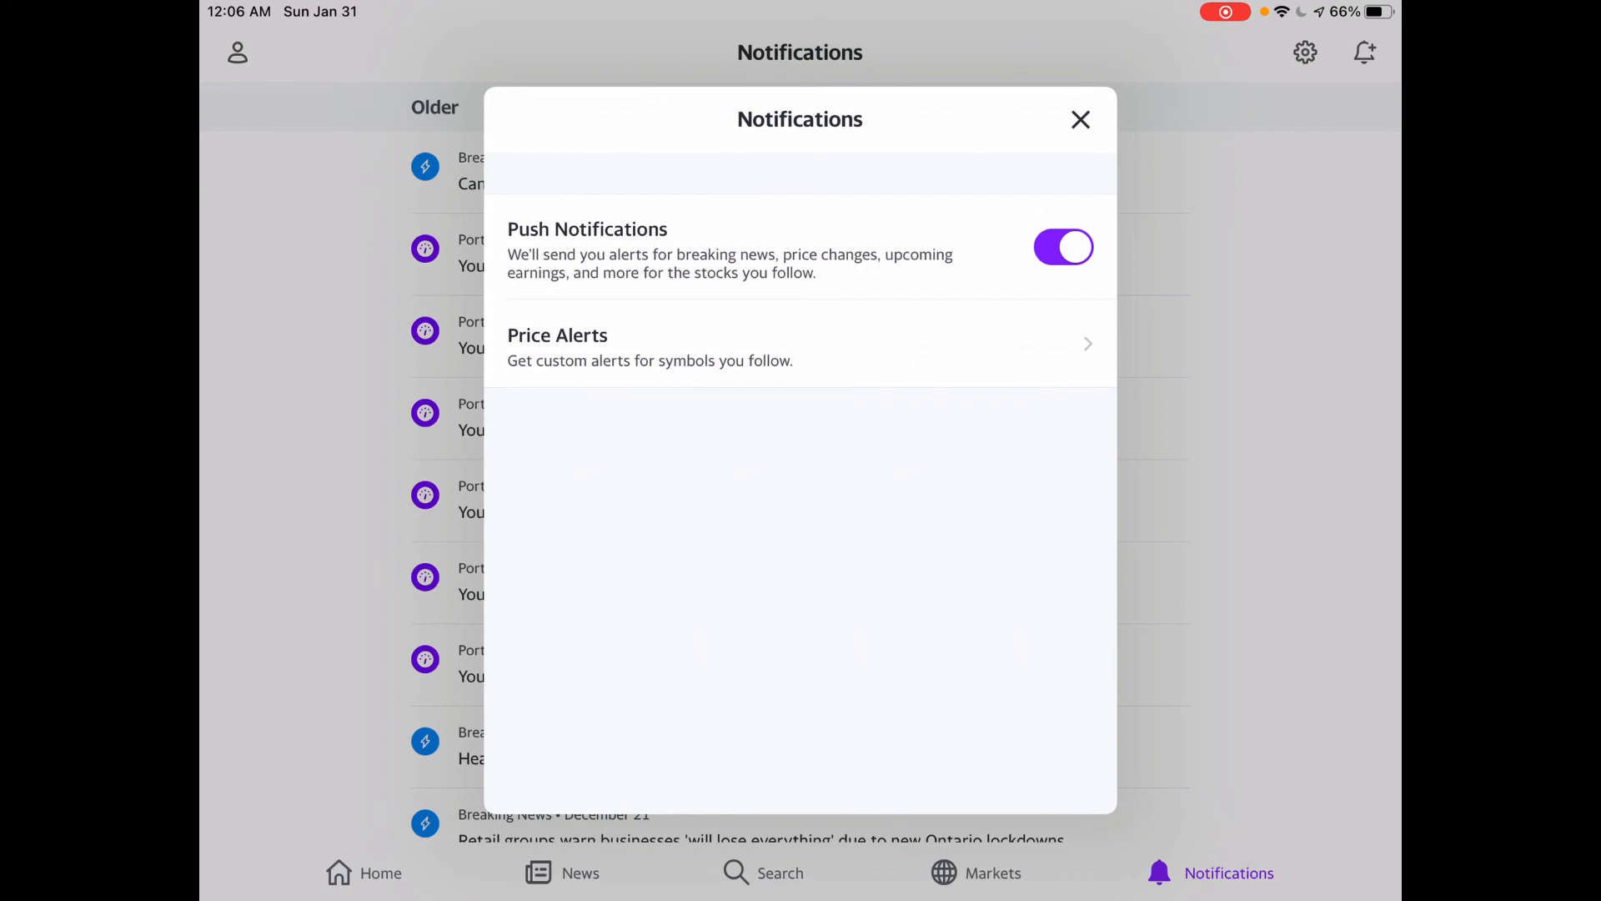
{"action": "left_click", "coordinate": [1080, 120]}
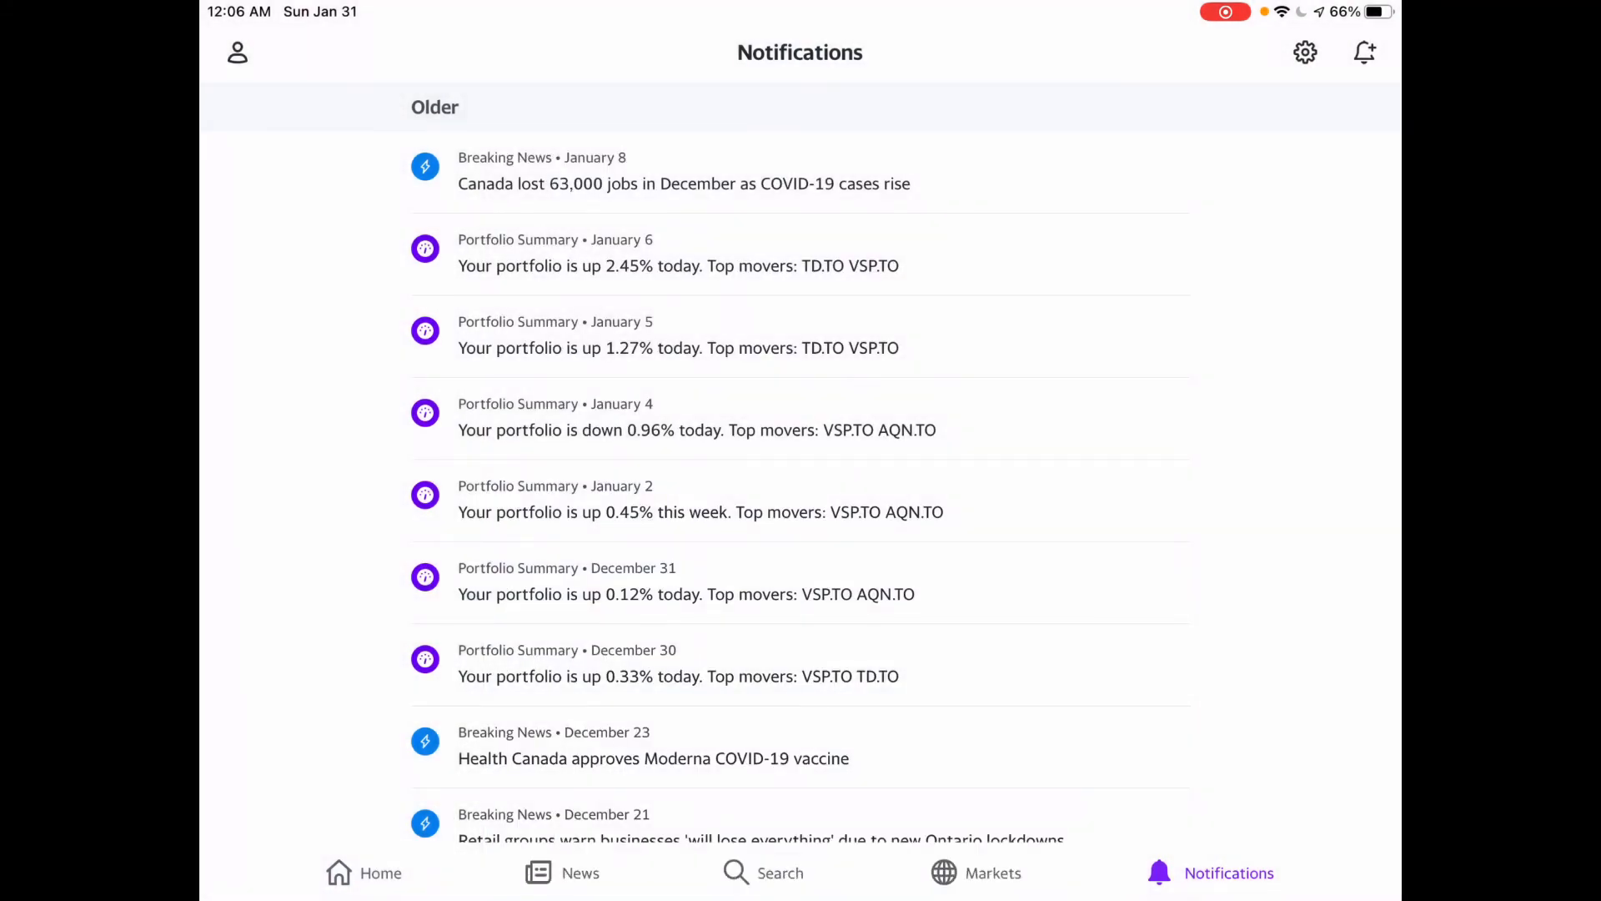
{"action": "left_click", "coordinate": [362, 872]}
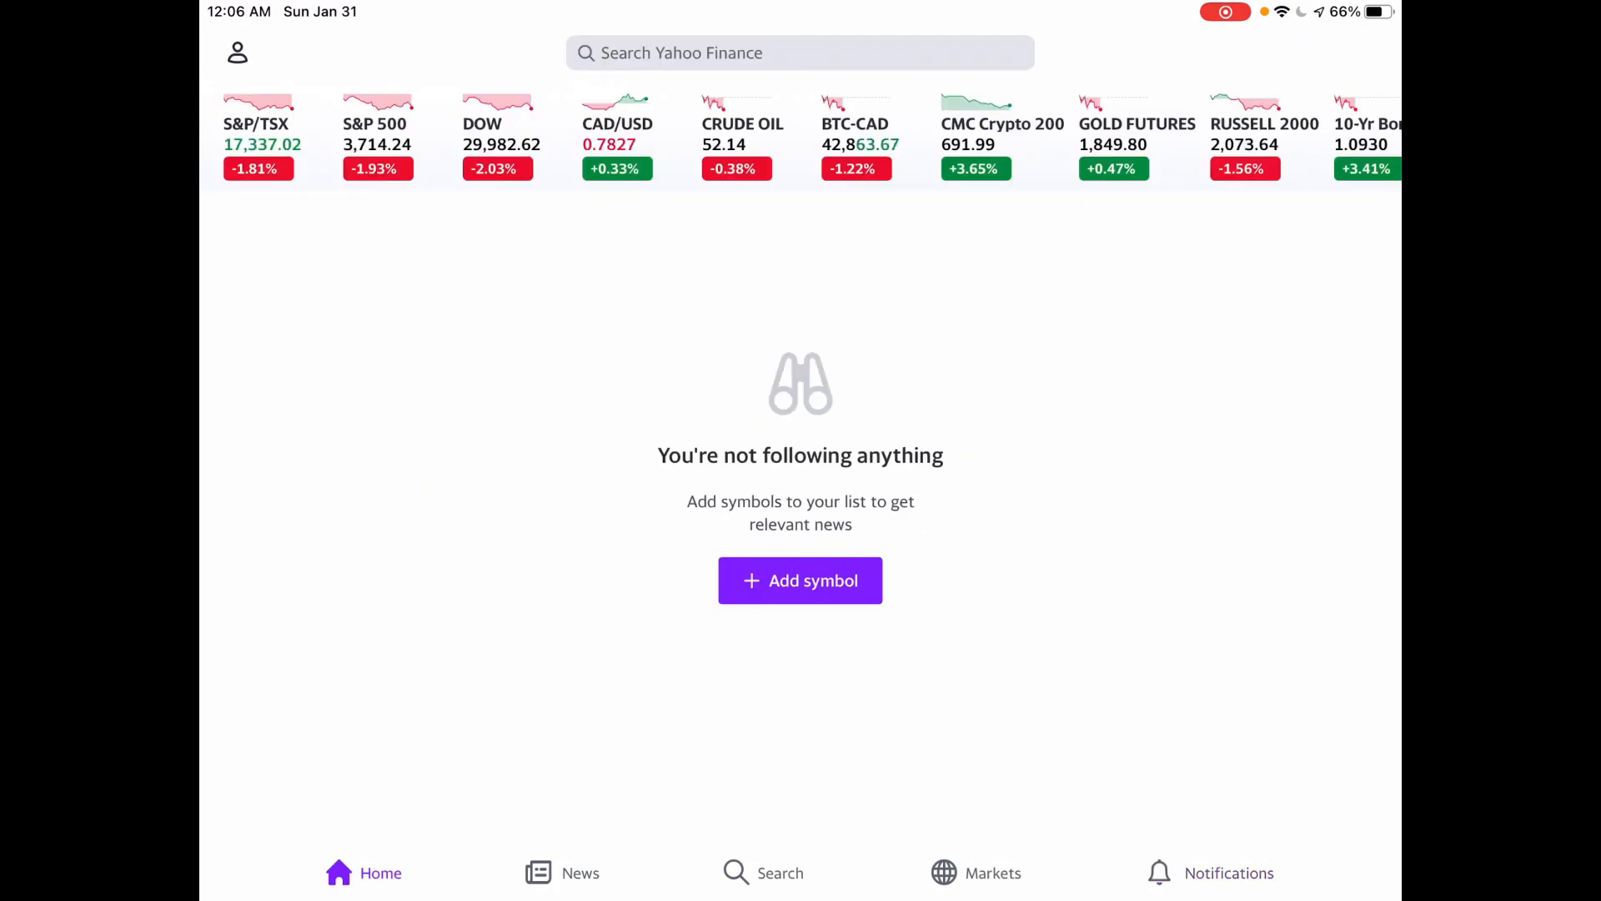